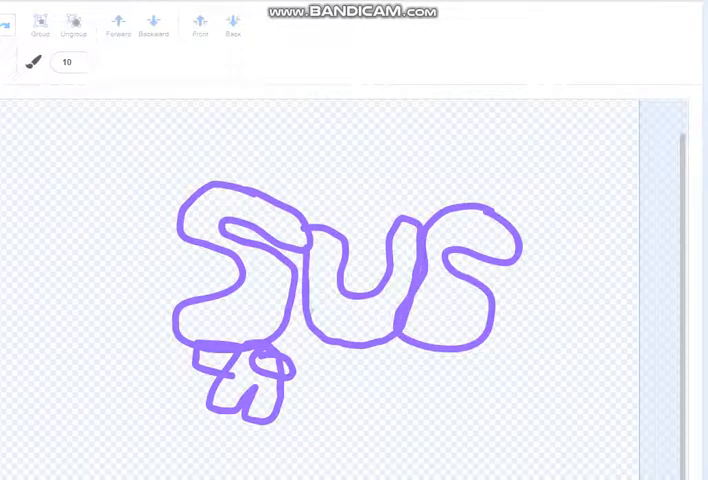
Select the purple SUS doodle and scale it up to fill more of the costume canvas
click(340, 280)
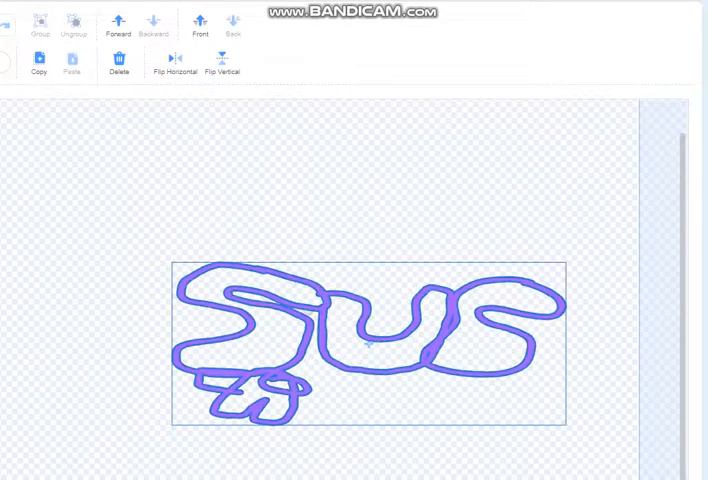
drag(370, 340, 310, 310)
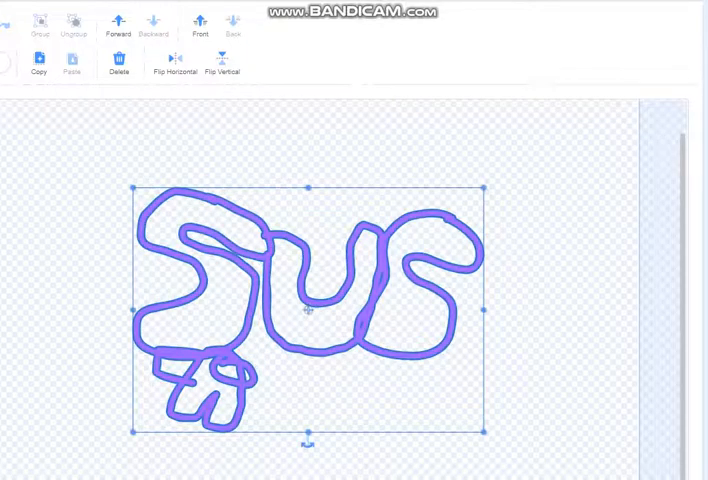
drag(310, 185, 310, 232)
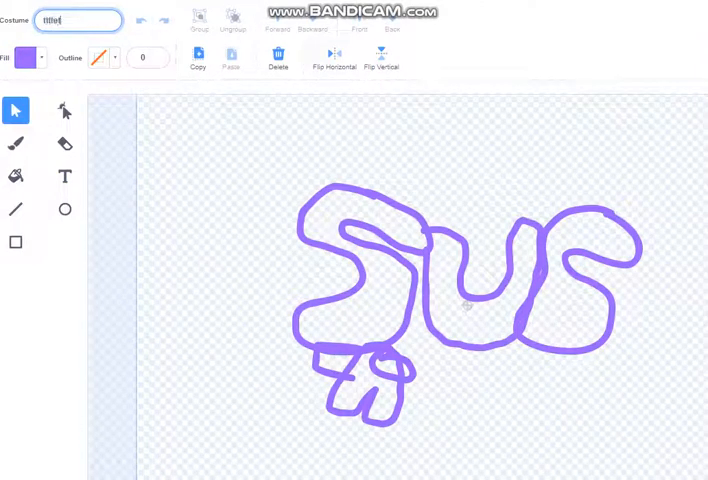
Enter the costume name logotitletutorial-bop1 in the Costume name field
text(tutorial)
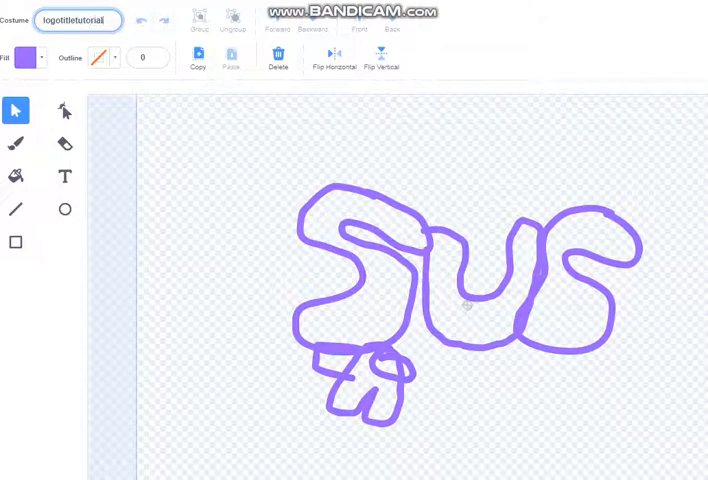
text(otitletutorial-bop1)
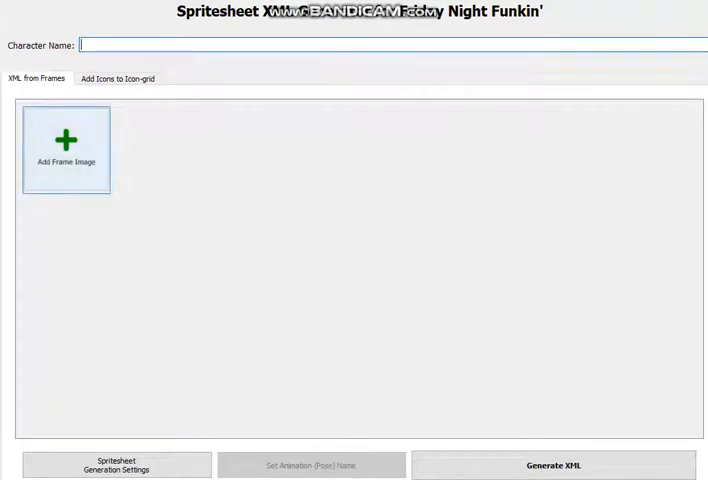
Add logotitletutorial-bop1 to bop4 from Downloads as frame images
click(65, 149)
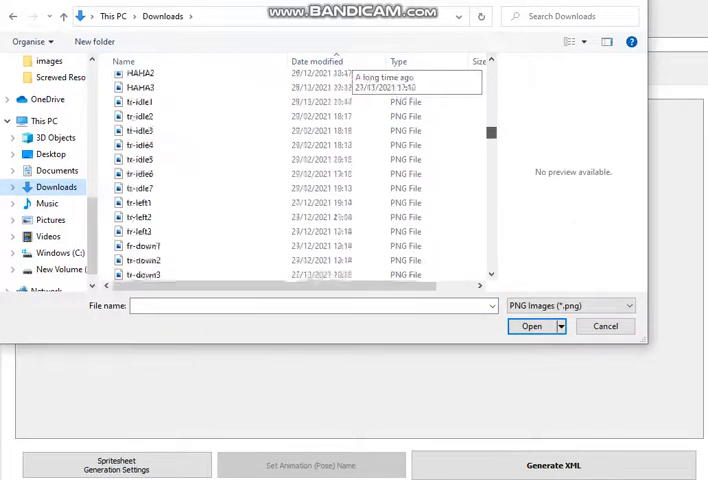
click(165, 227)
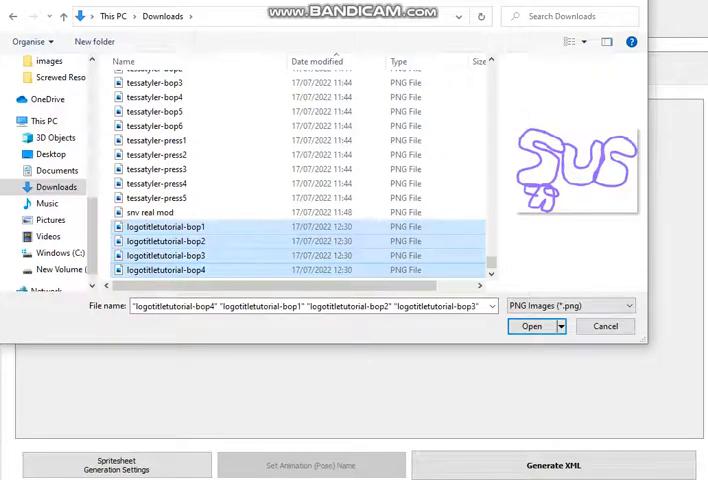
click(532, 326)
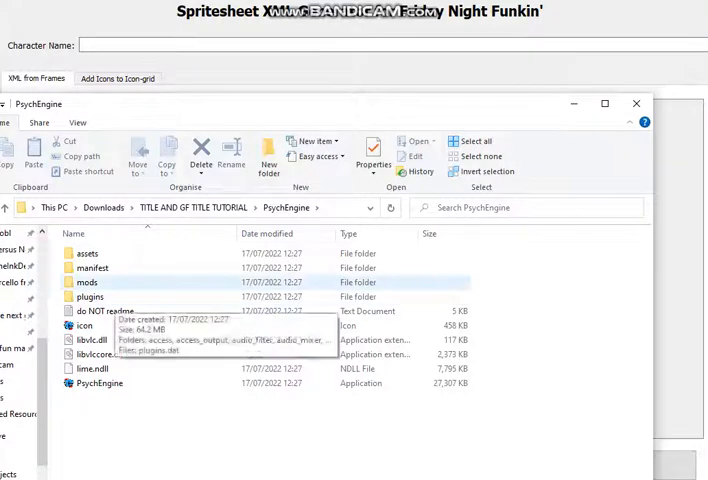
Browse PsychEngine assets > images and view logoBumpin.xml to read its animation name
double_click(88, 253)
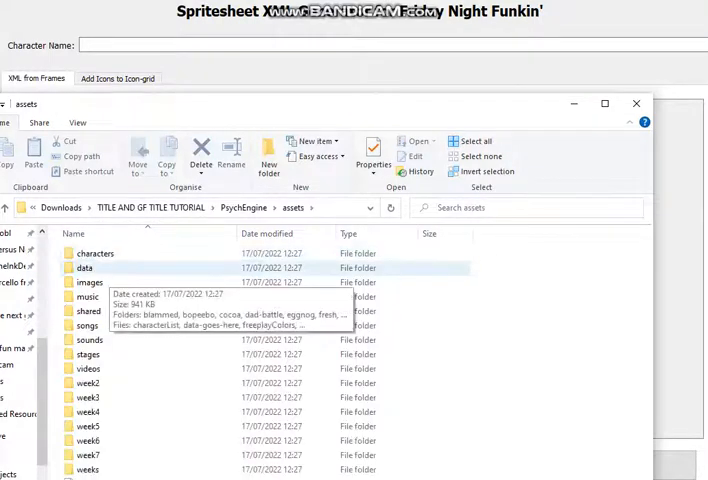
double_click(89, 281)
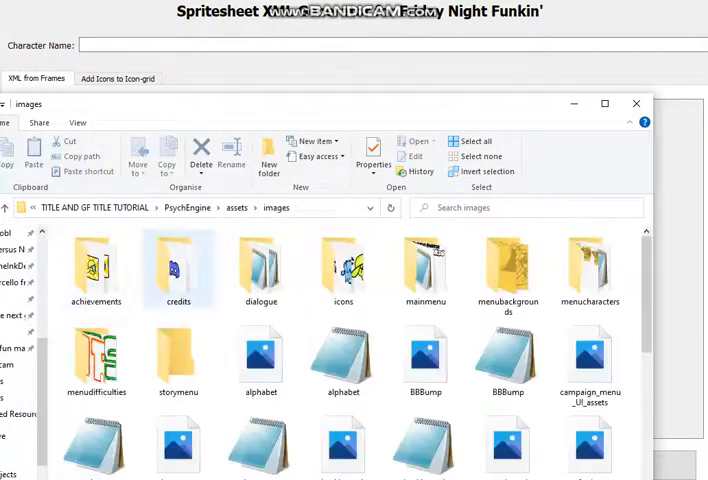
scroll(down, 3)
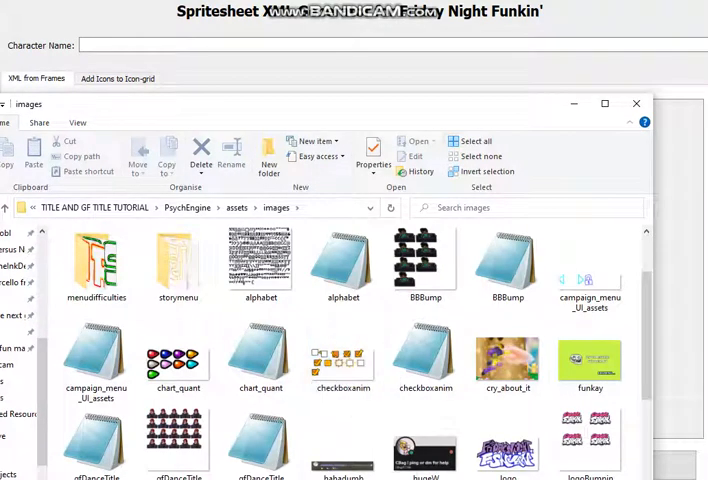
scroll(down, 3)
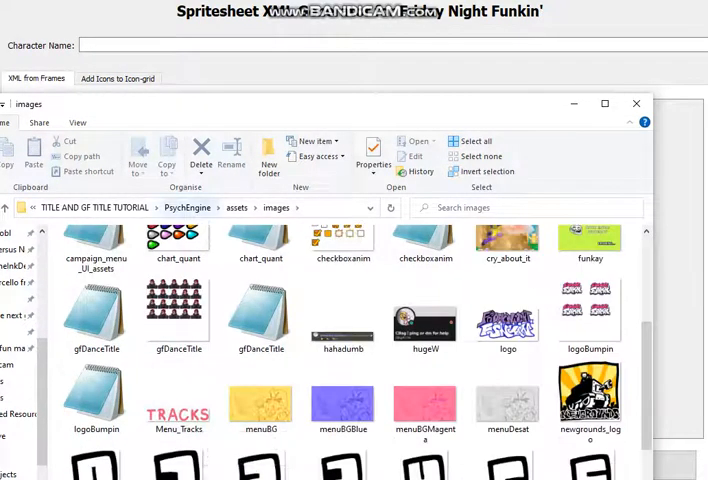
click(96, 395)
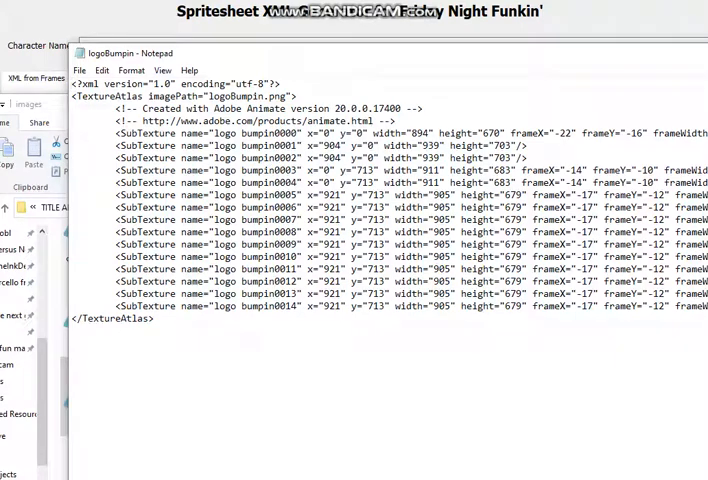
double_click(245, 133)
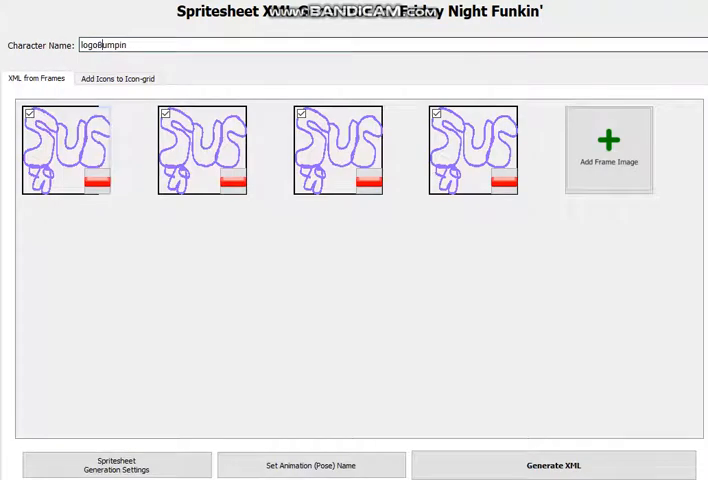
Tick all four frames, set their animation name to logo bumpin, and preview the result
click(31, 114)
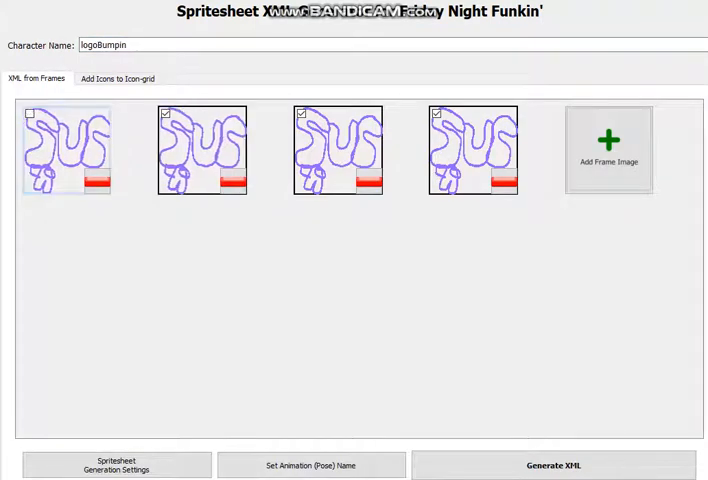
click(338, 150)
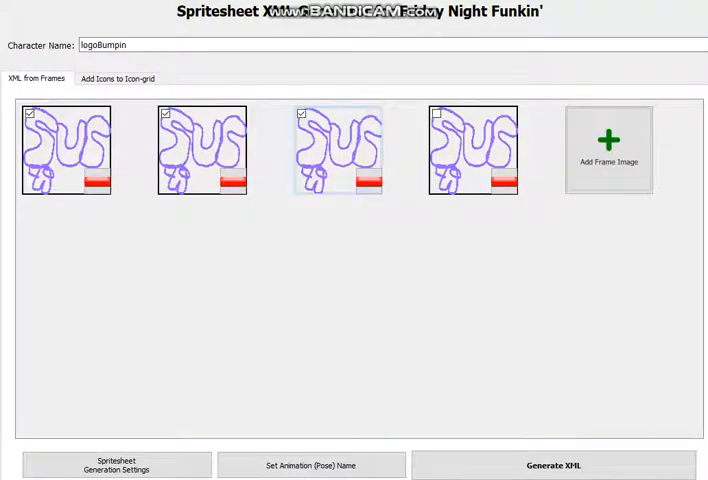
click(312, 464)
text(logo bumpin)
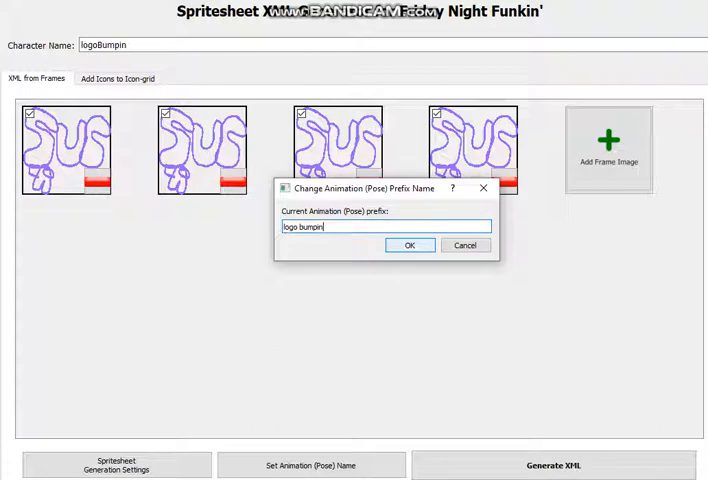
click(409, 245)
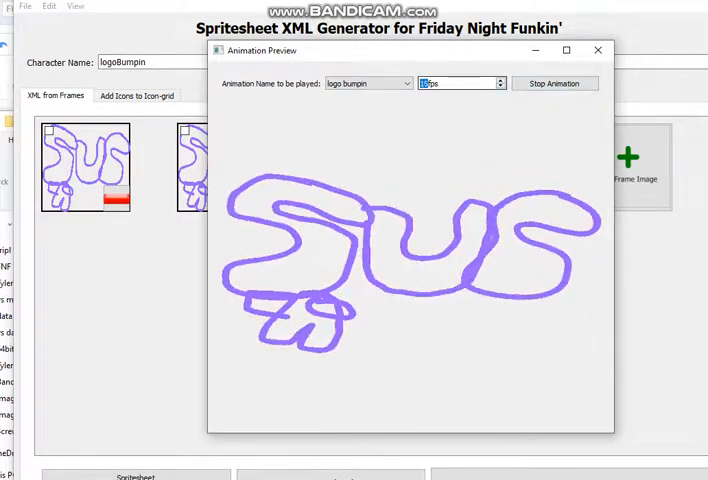
click(554, 83)
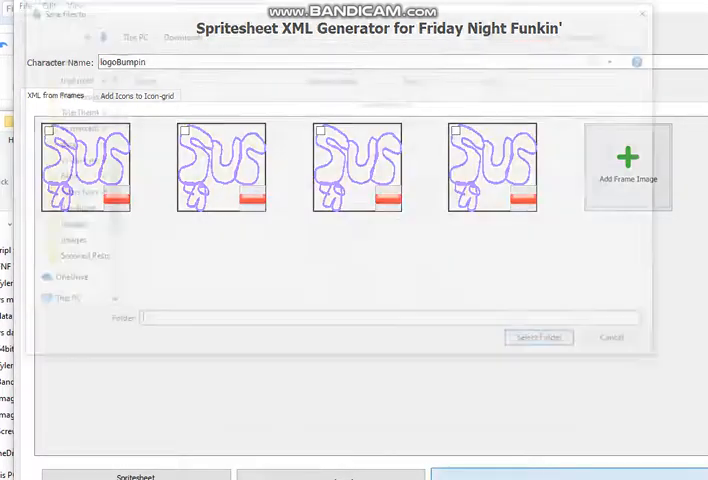
Generate the spritesheet and XML into TITLE AND GF TITLE TUTORIAL > PsychEngine > mods > images
click(539, 337)
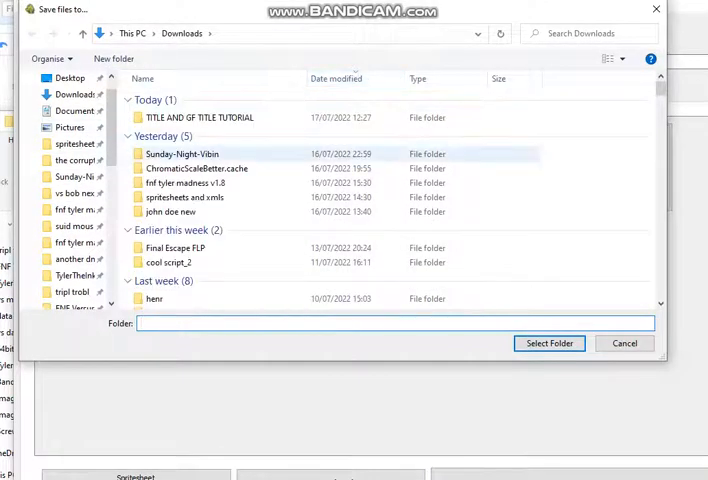
mouse_move(199, 117)
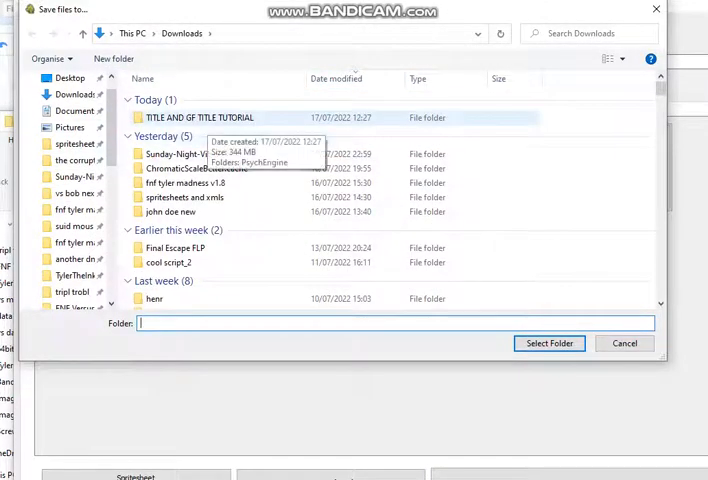
double_click(201, 117)
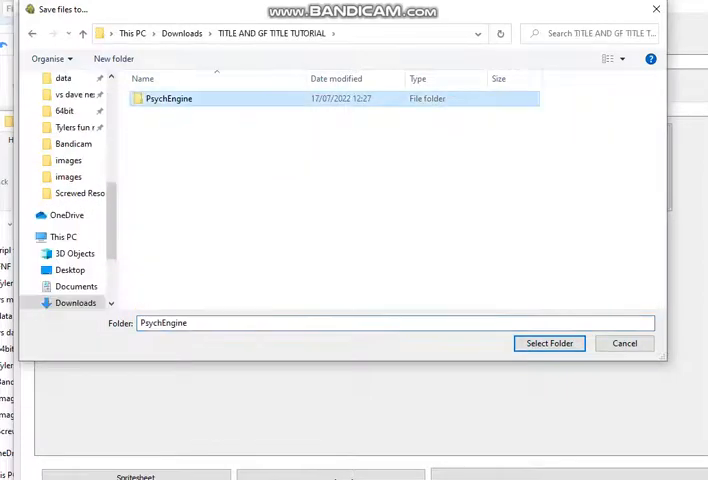
double_click(169, 98)
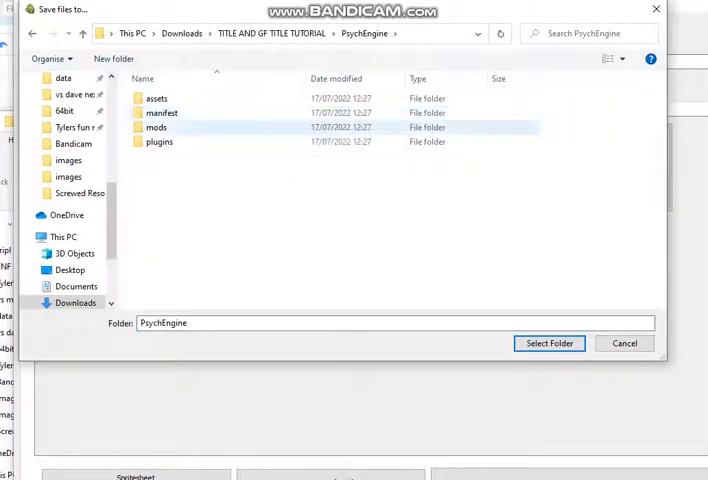
double_click(157, 127)
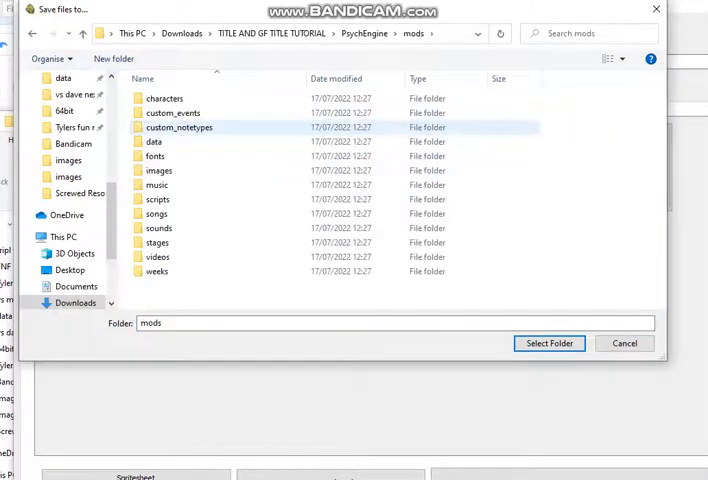
double_click(158, 170)
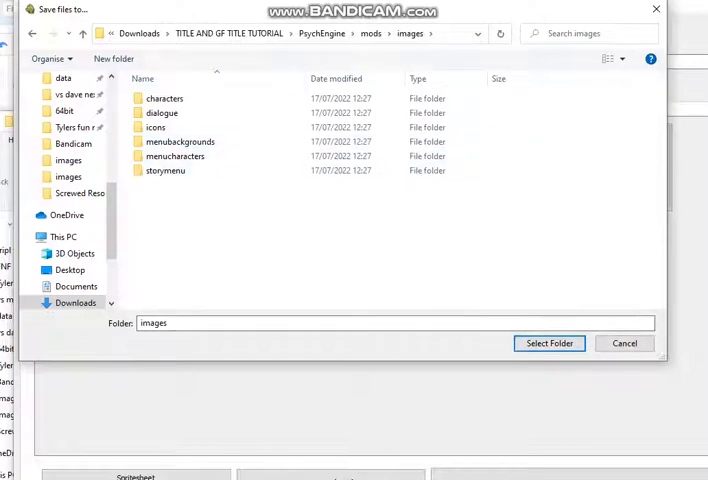
click(549, 343)
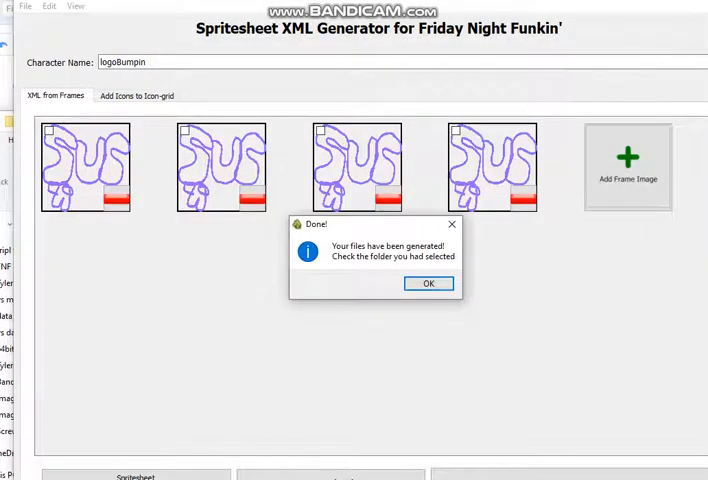
Dismiss the files-generated notice and browse to PsychEngine's mods folder to find the new images output
click(427, 283)
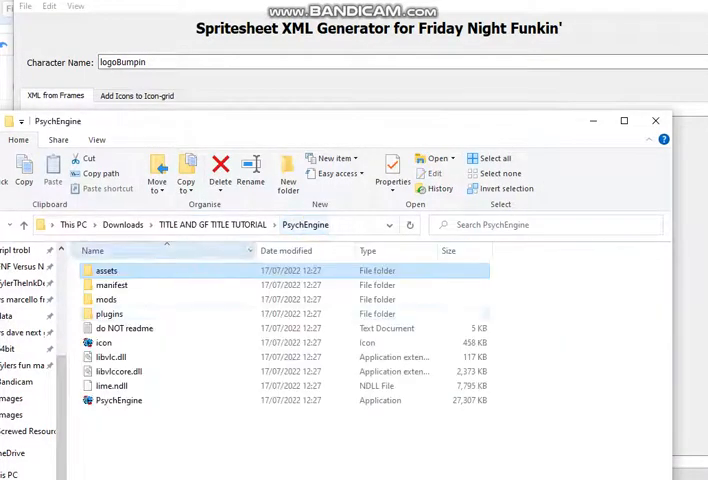
double_click(107, 299)
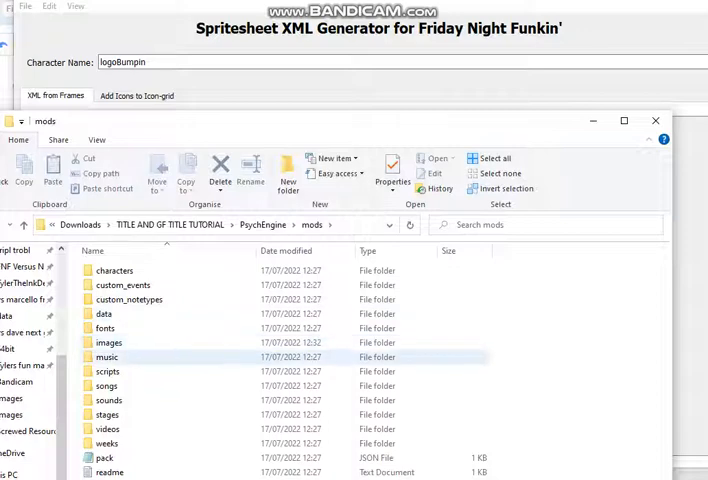
click(106, 371)
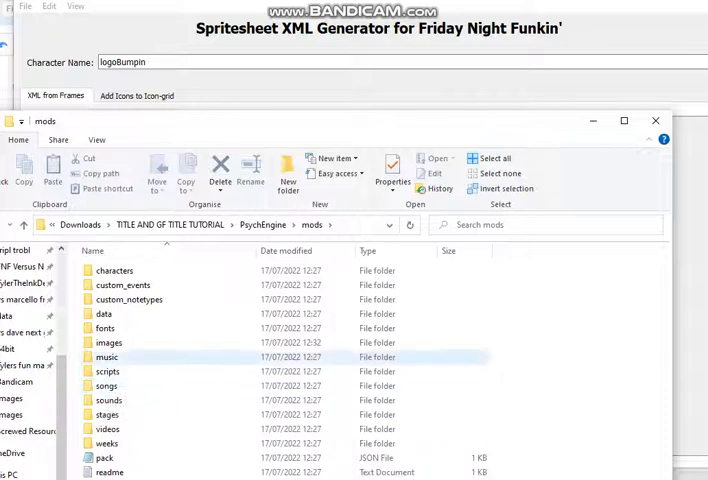
mouse_move(107, 385)
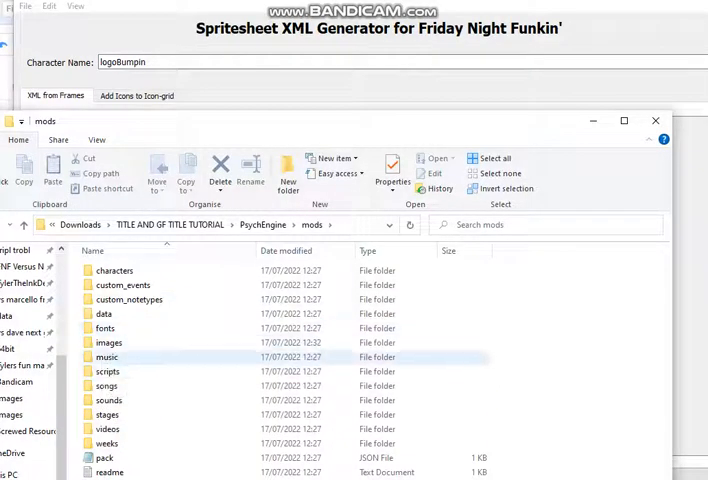
click(108, 342)
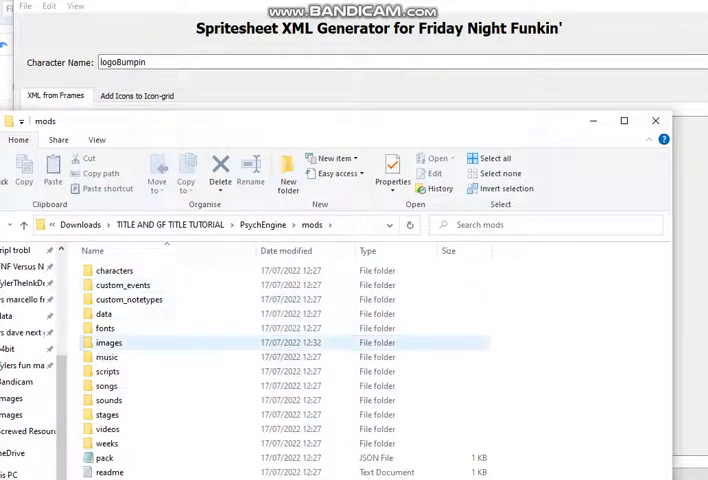
double_click(108, 342)
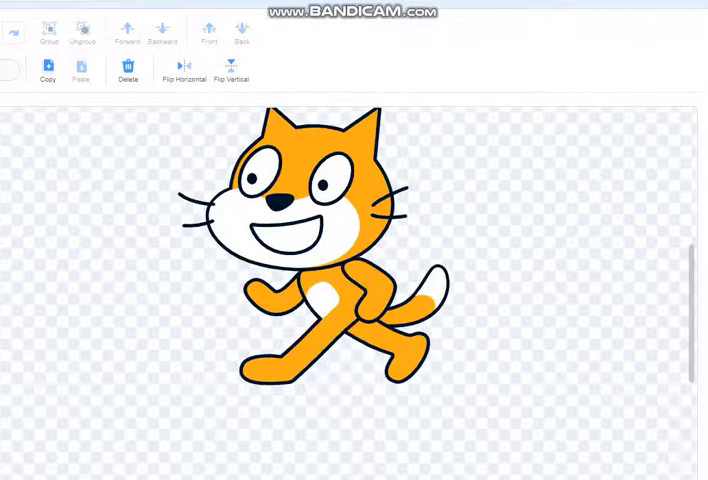
Select all shapes of the orange cat costume drawing at once
click(300, 250)
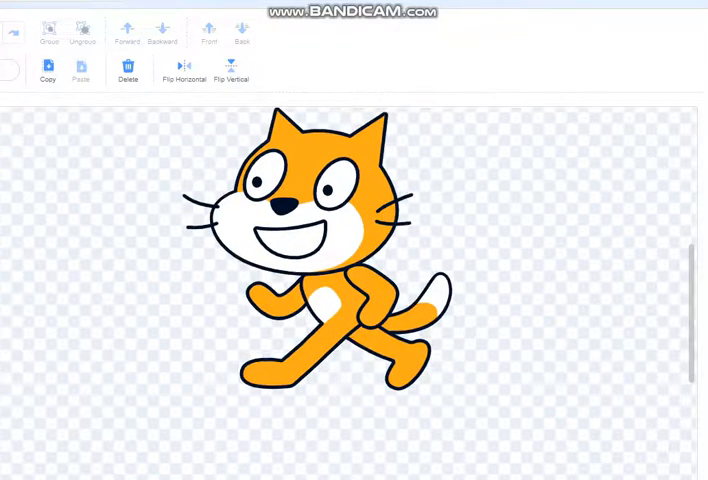
click(320, 260)
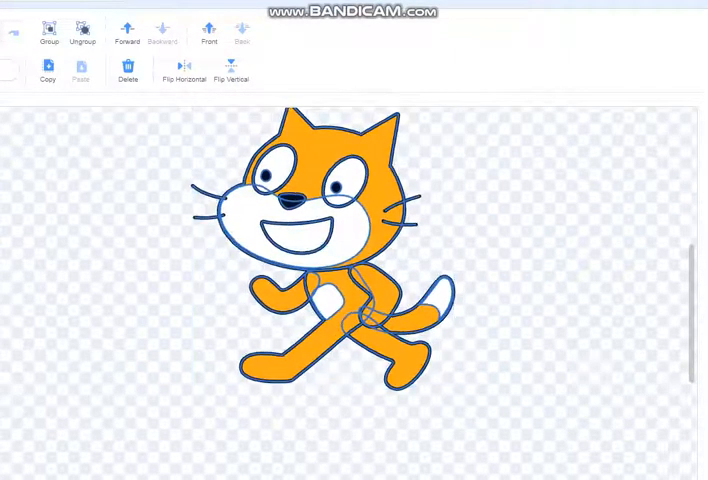
Load the exported cat costume PNGs as frames in the generator
click(320, 250)
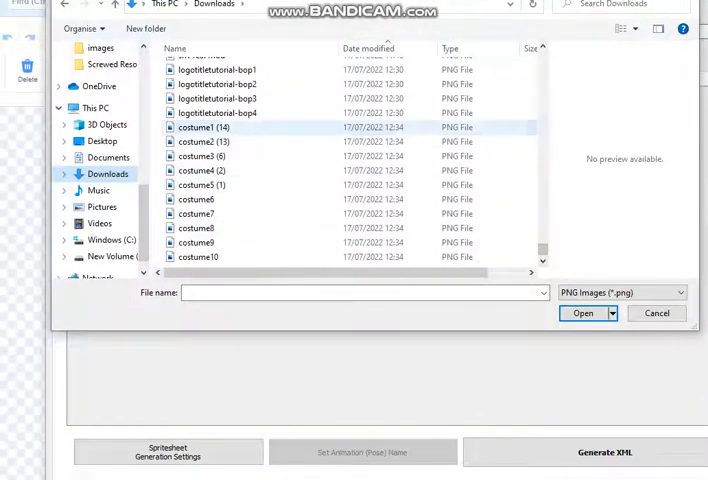
click(582, 313)
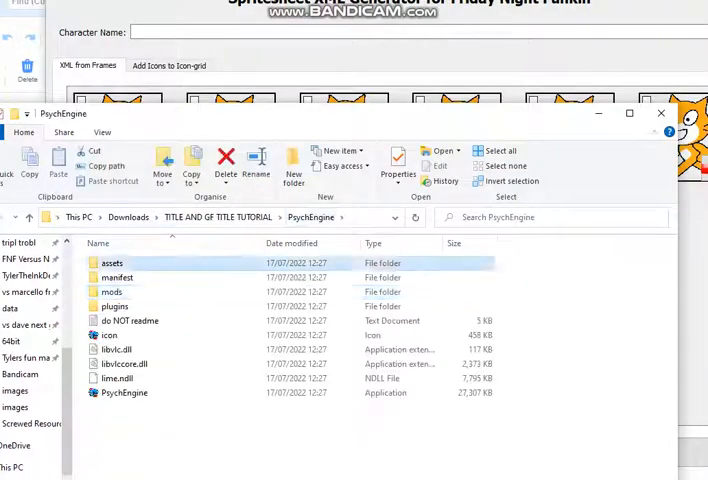
Browse assets > images and view gfDanceTitle.xml in Notepad to read its gfDance frame names
double_click(111, 262)
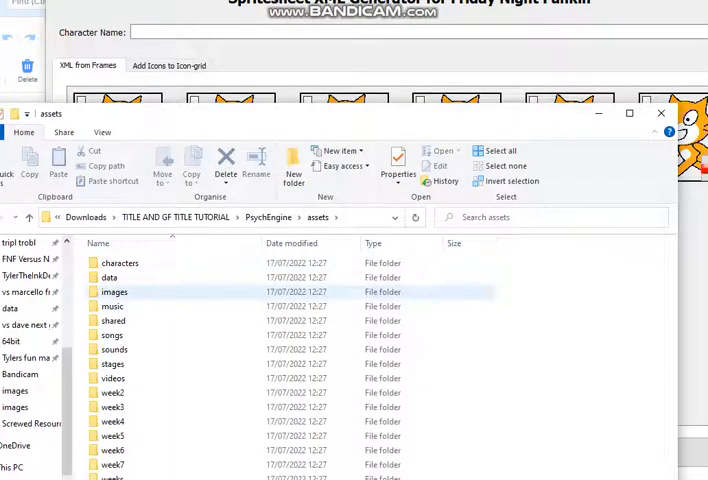
mouse_move(113, 320)
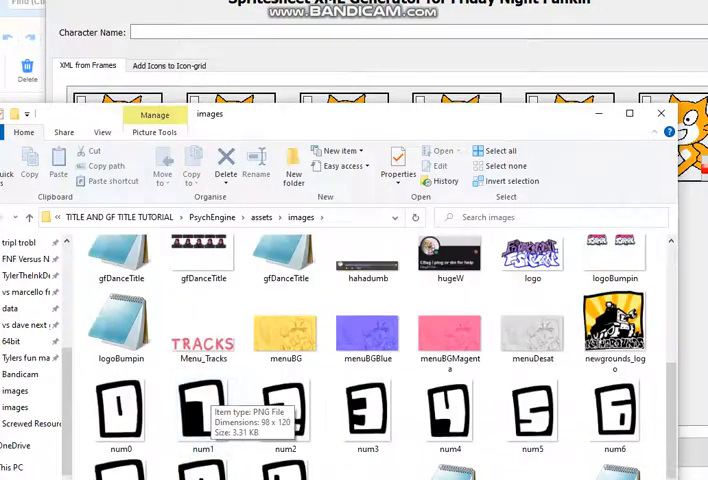
scroll(up, 3)
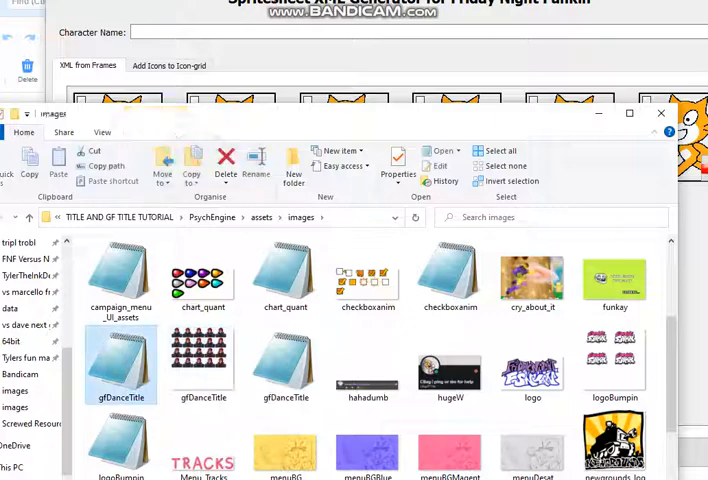
double_click(120, 360)
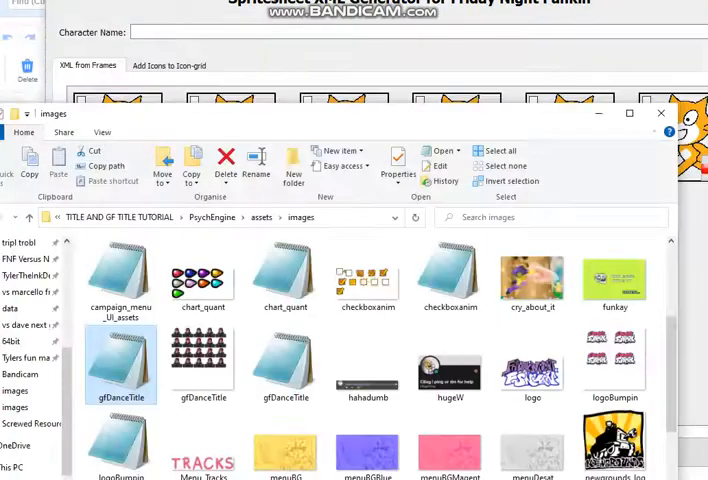
mouse_move(285, 360)
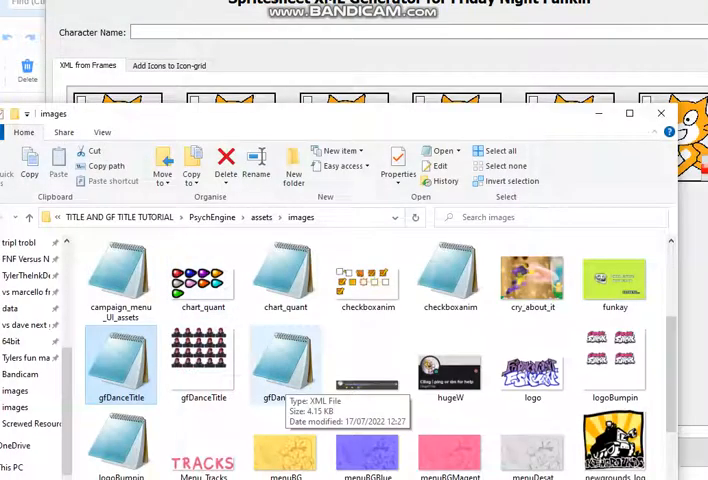
double_click(285, 360)
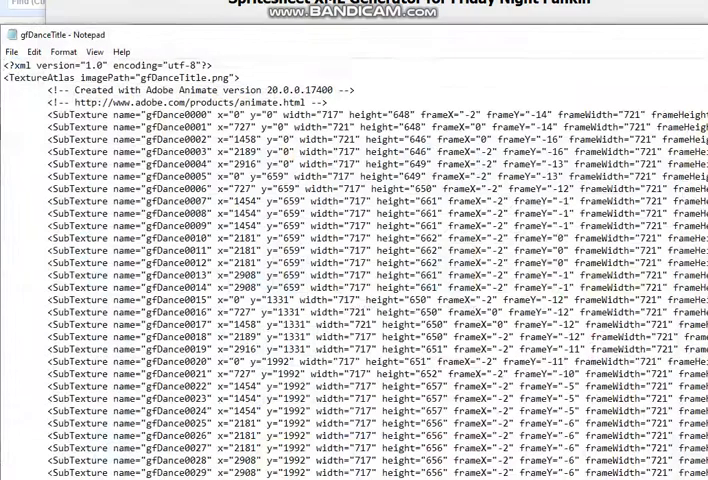
double_click(168, 114)
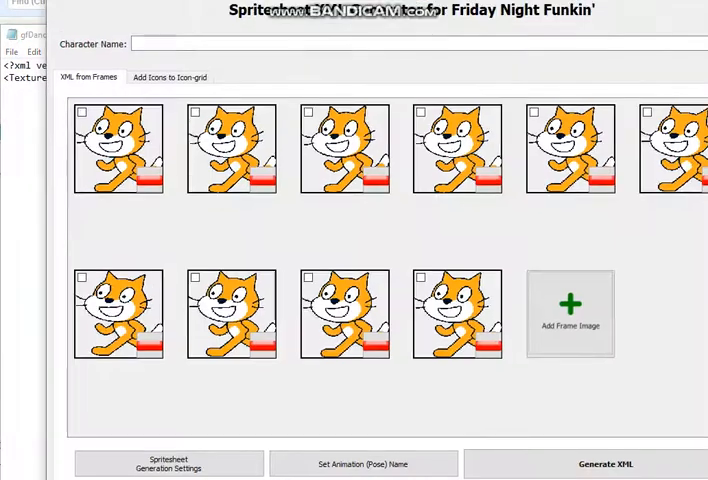
Set the animation prefix to gfDance and check the cat dance preview
text(gfDance)
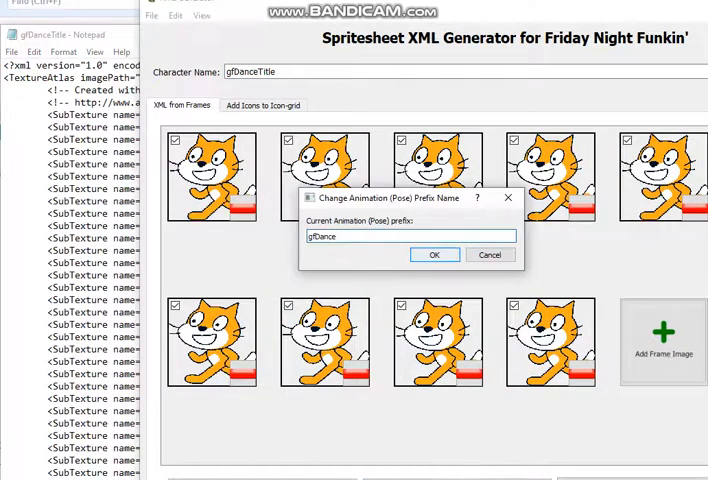
click(434, 254)
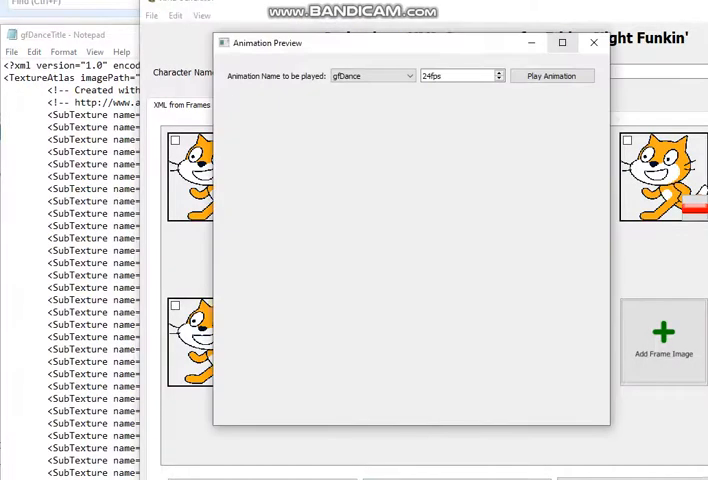
click(552, 75)
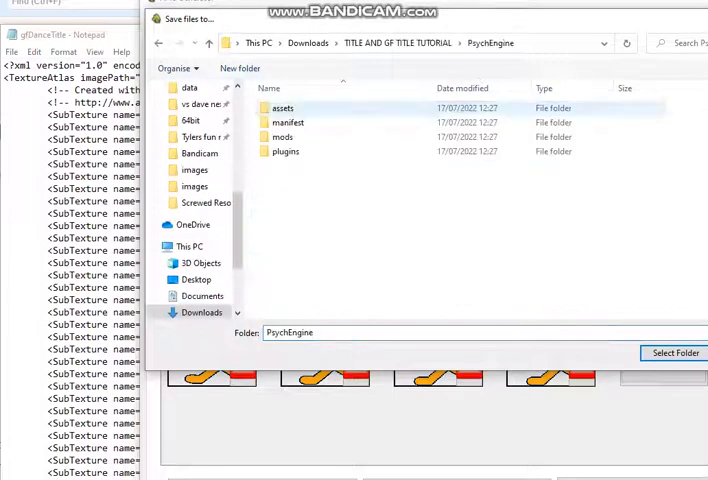
Generate the gfDanceTitle spritesheet and XML into PsychEngine mods/images
double_click(283, 137)
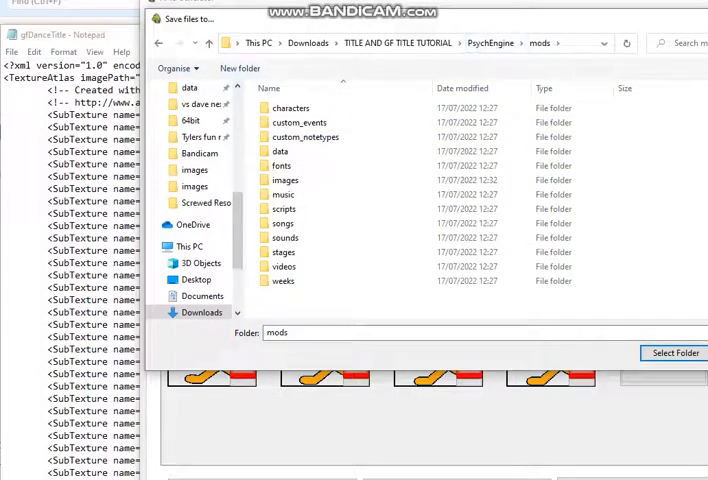
click(282, 165)
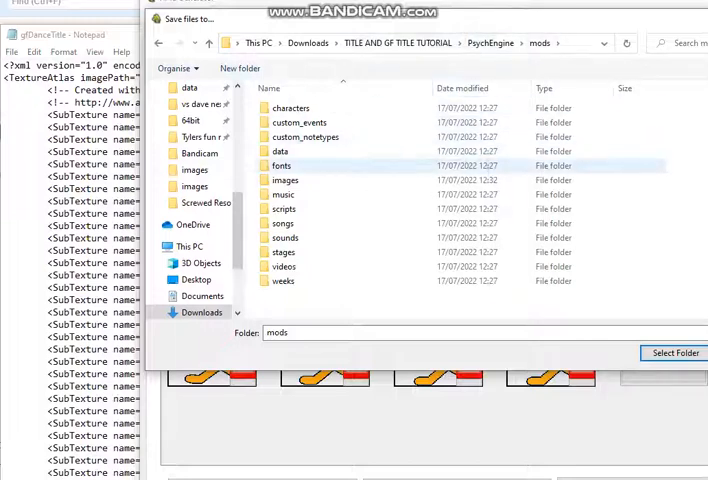
double_click(284, 180)
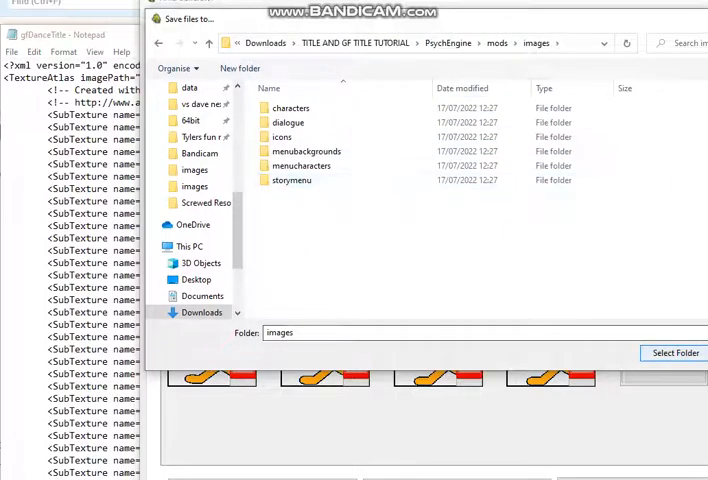
click(673, 352)
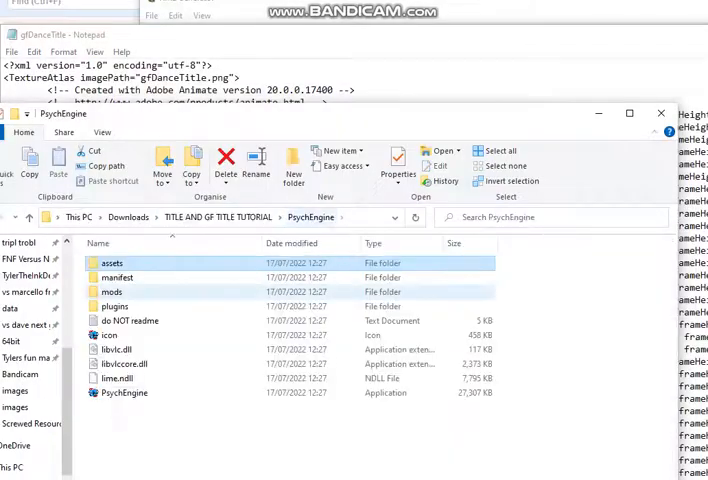
Open gfDanceTitle.xml from mods/images in Notepad, trim frame names to gfDance, and save
double_click(115, 292)
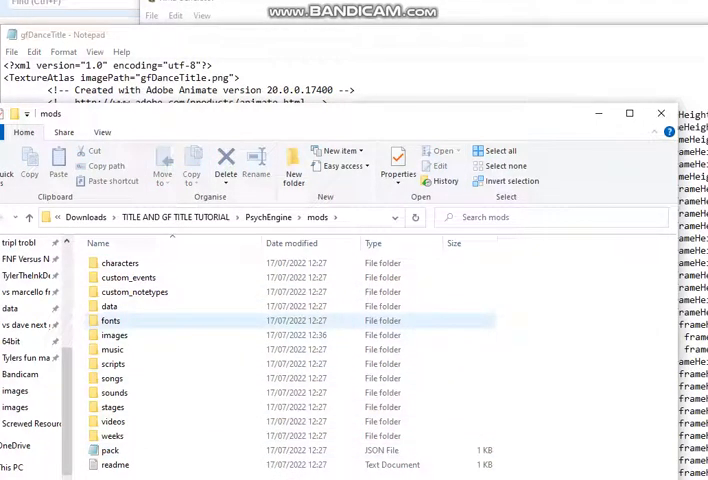
click(115, 334)
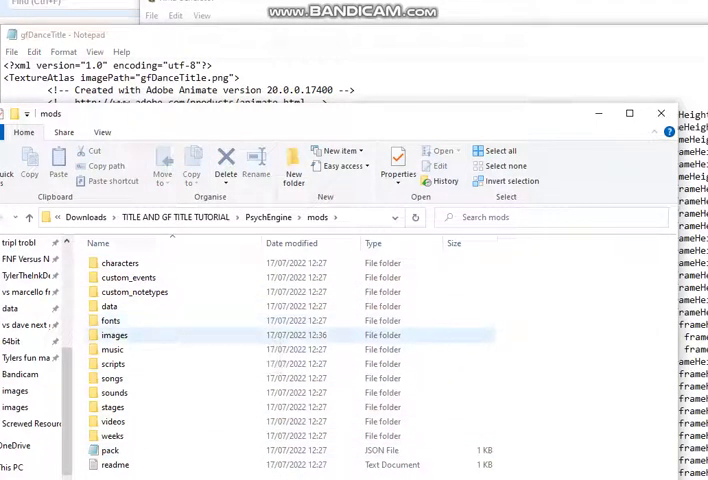
mouse_move(114, 335)
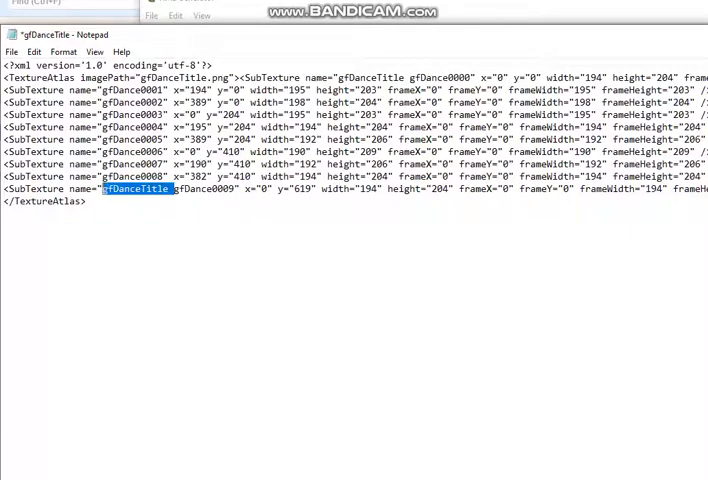
click(11, 51)
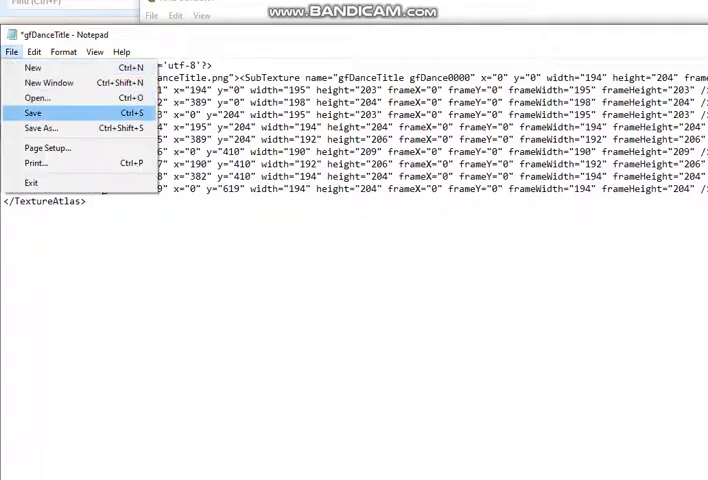